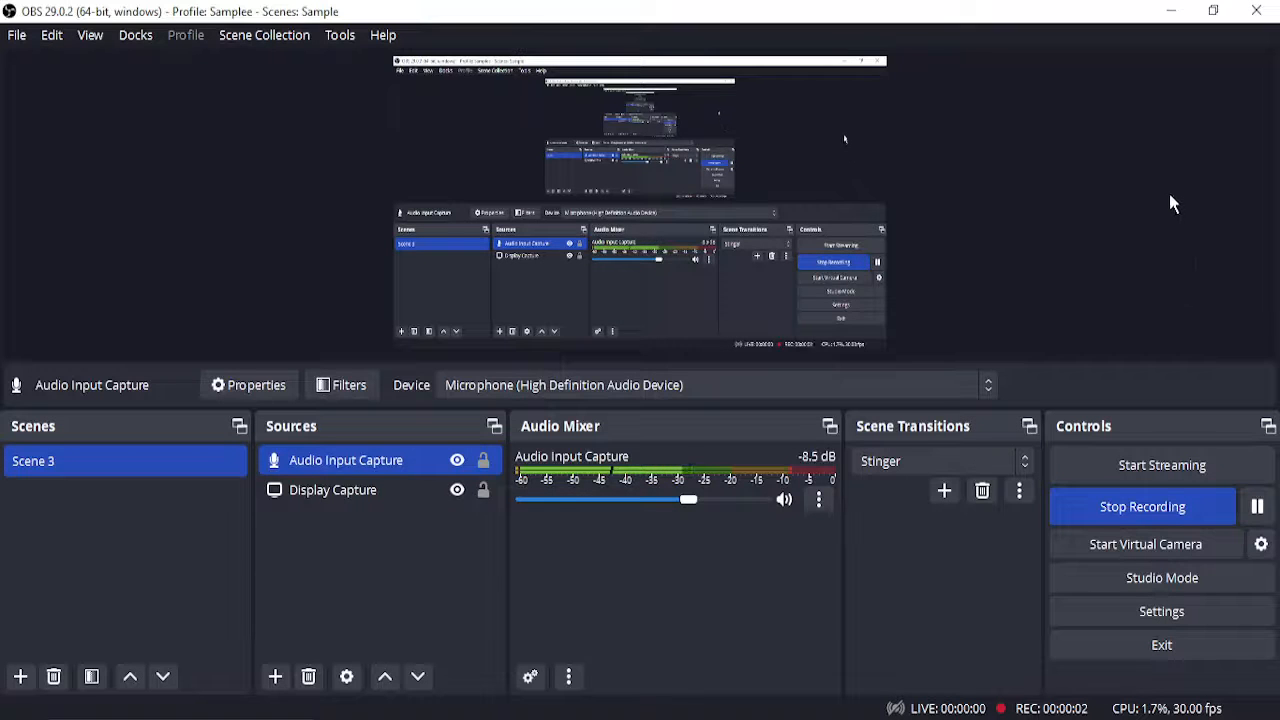
Minimize the OBS recording window so the Windows desktop is visible.
left_click(1172, 8)
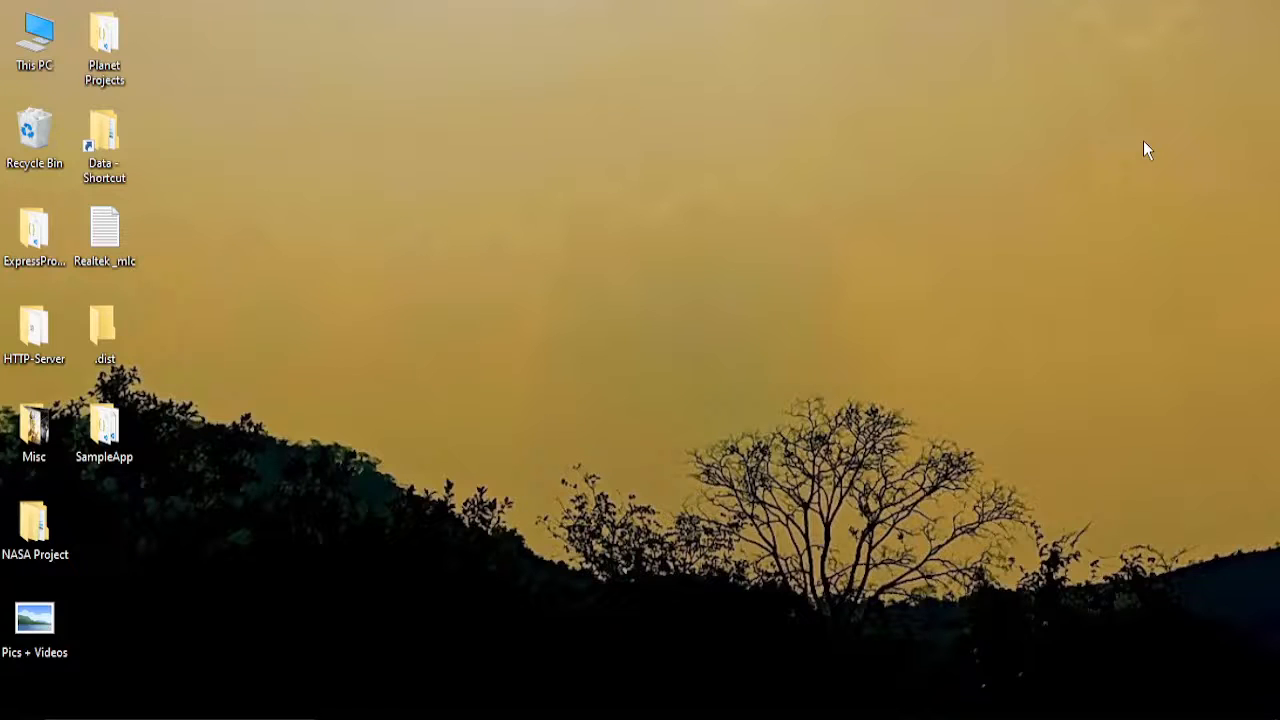
mouse_move(200, 636)
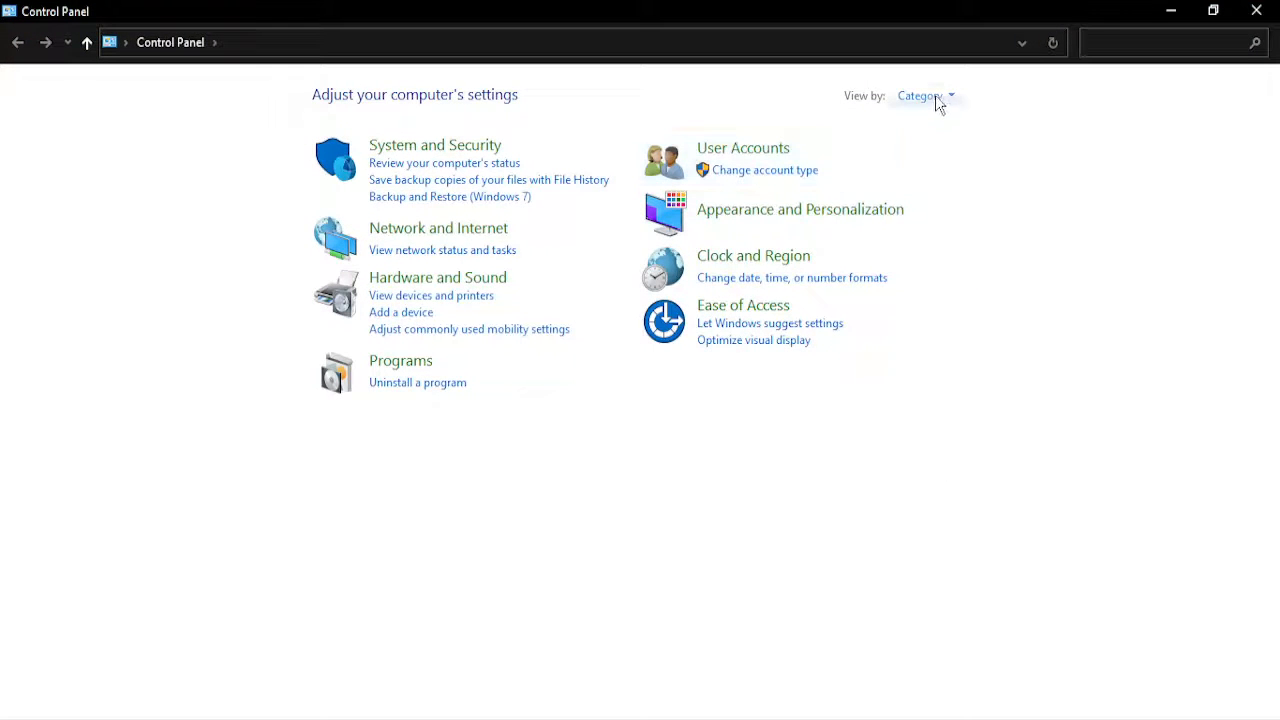
Open the Region settings for date, time and number formats from Clock and Region.
left_click(948, 96)
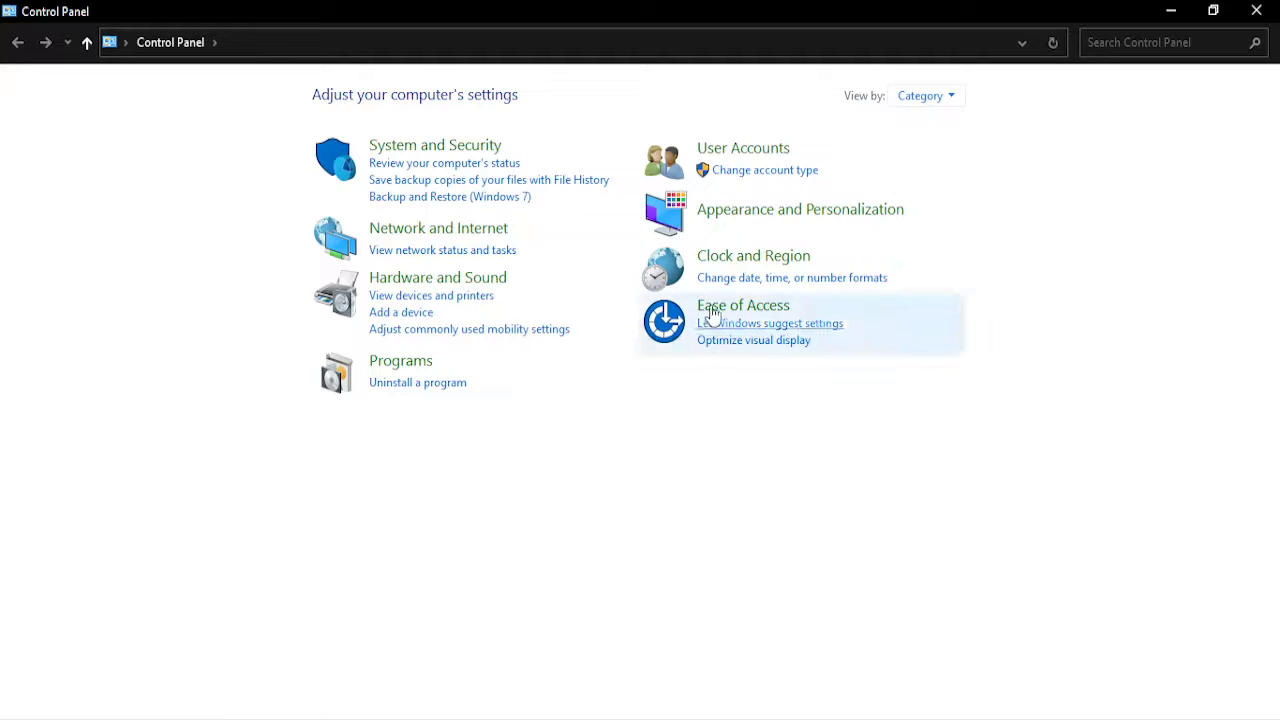
left_click(792, 276)
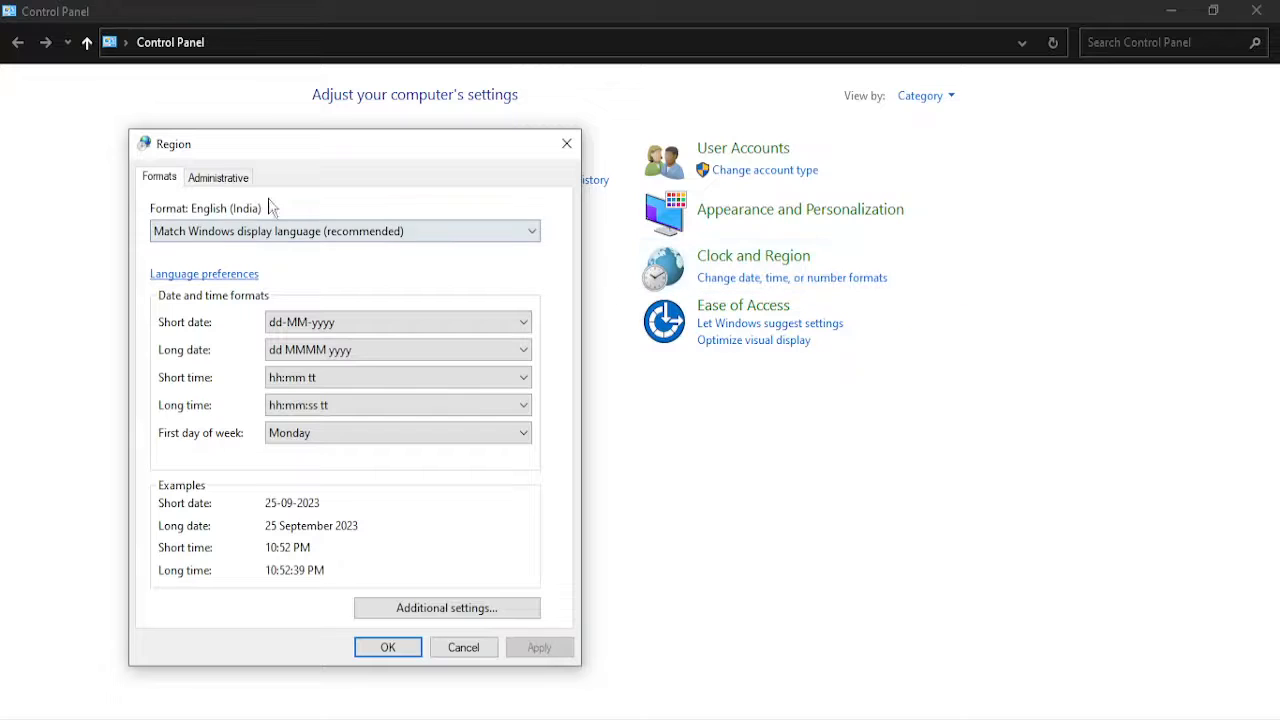
Under Administrative, view the system locale, confirm English (United States) and accept it.
left_click(218, 176)
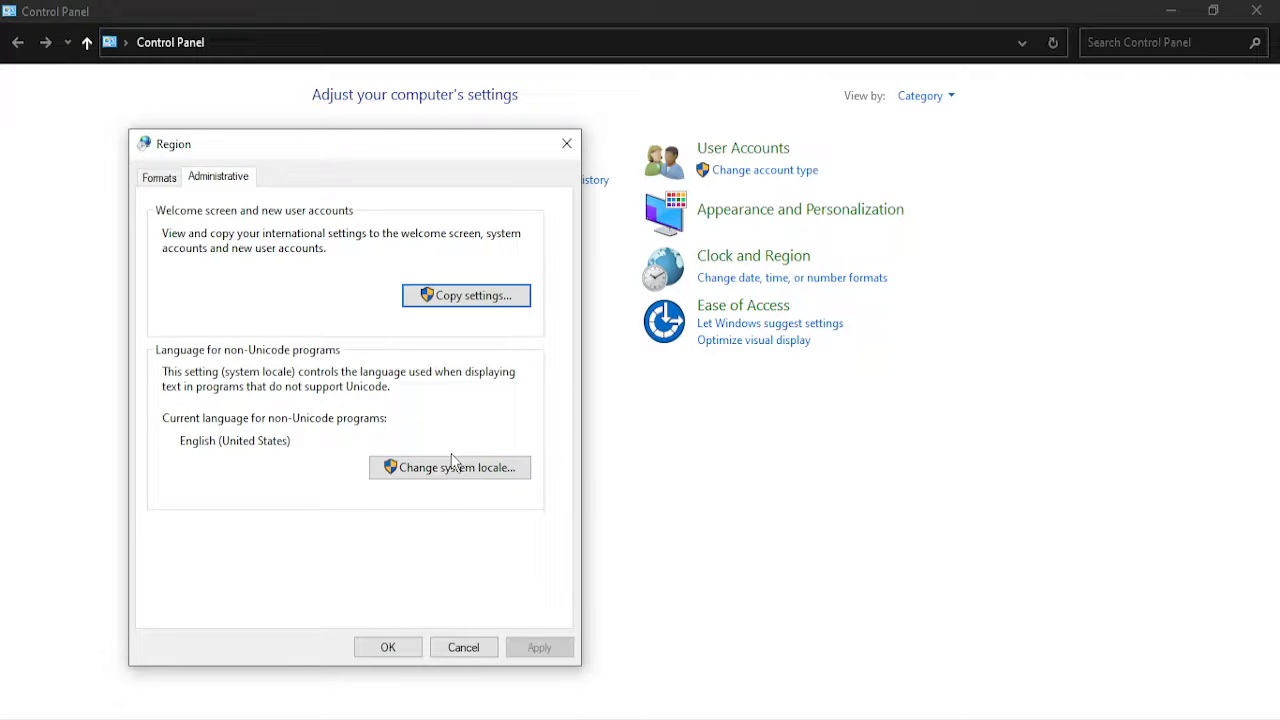
left_click(450, 468)
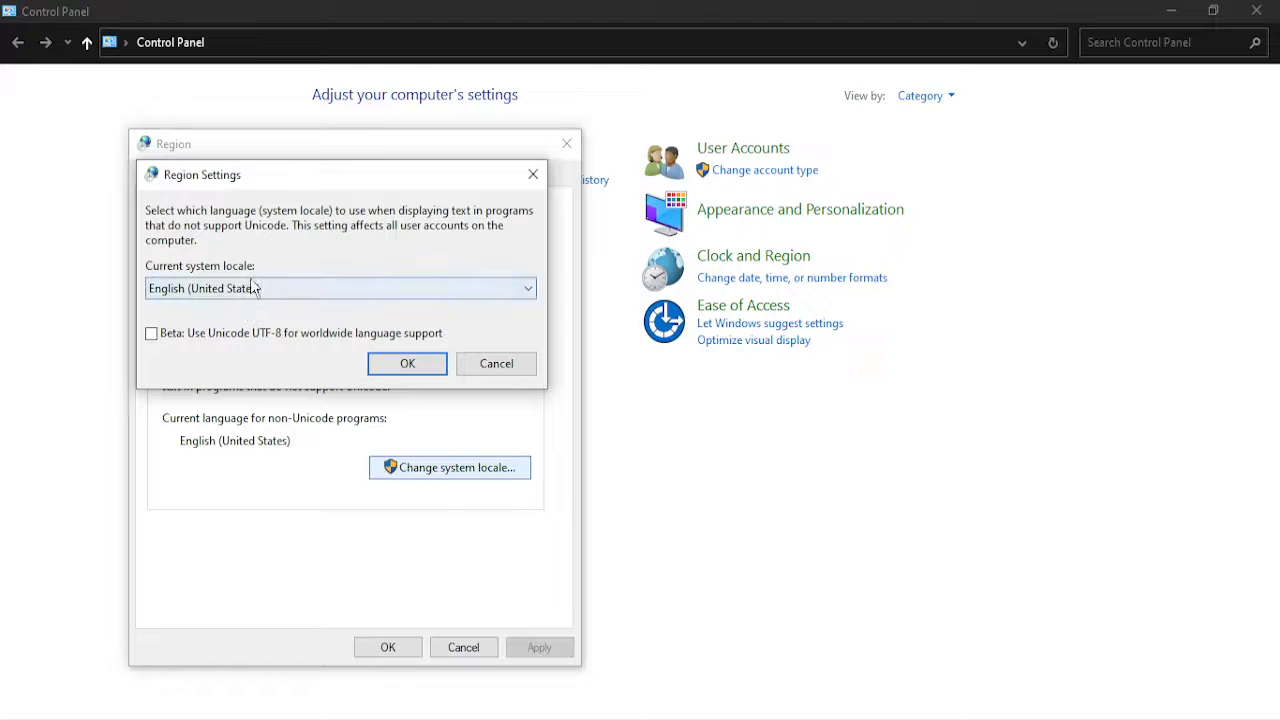
mouse_move(256, 296)
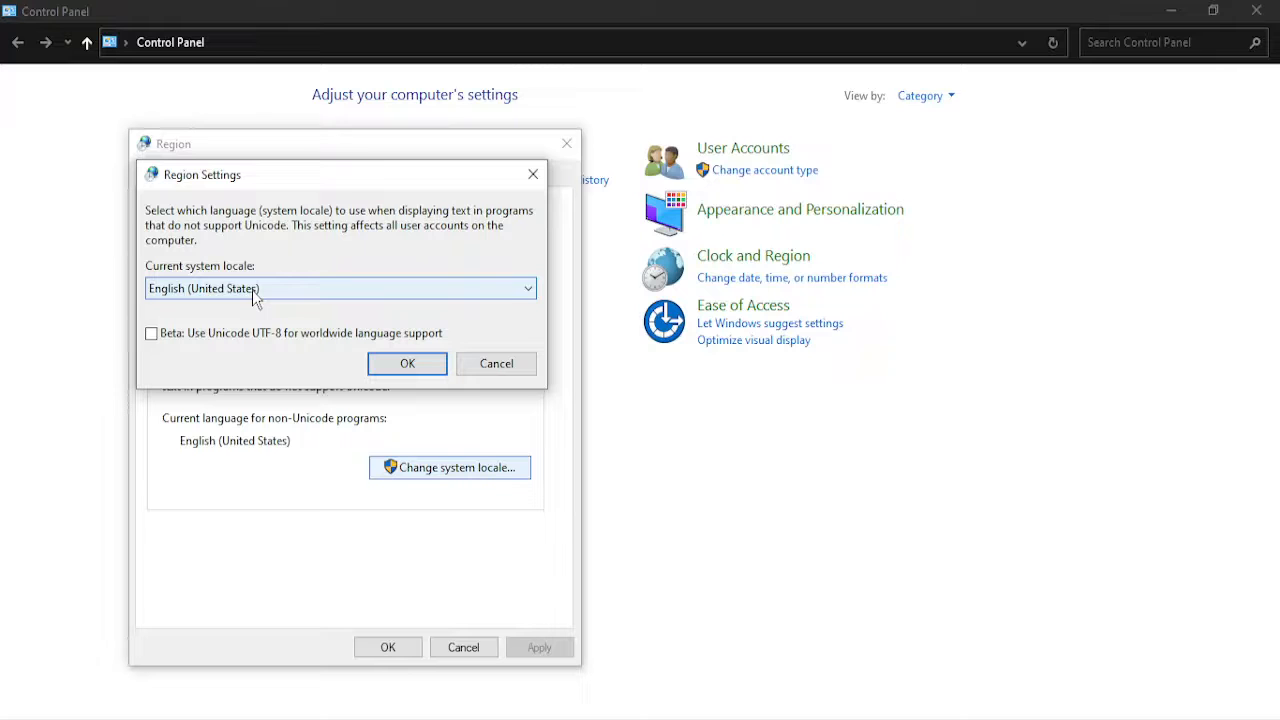
left_click(496, 364)
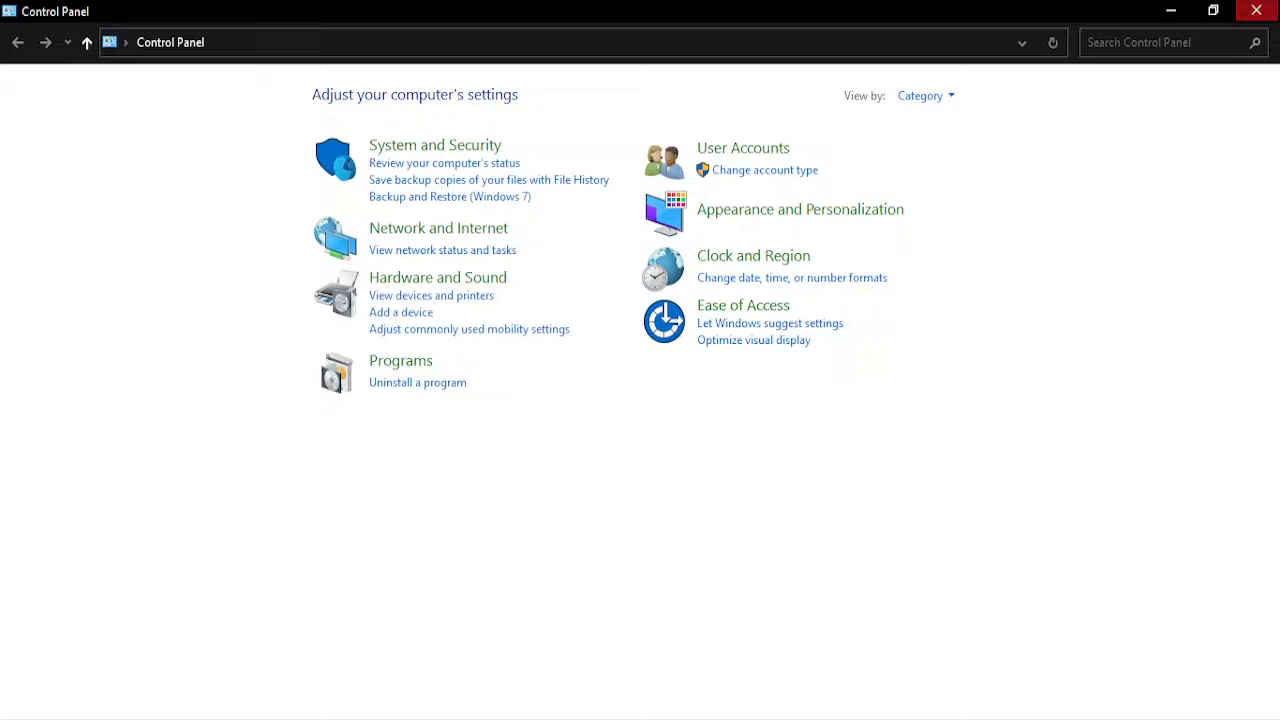
Close Control Panel, leaving the desktop with its icons in view.
left_click(1264, 12)
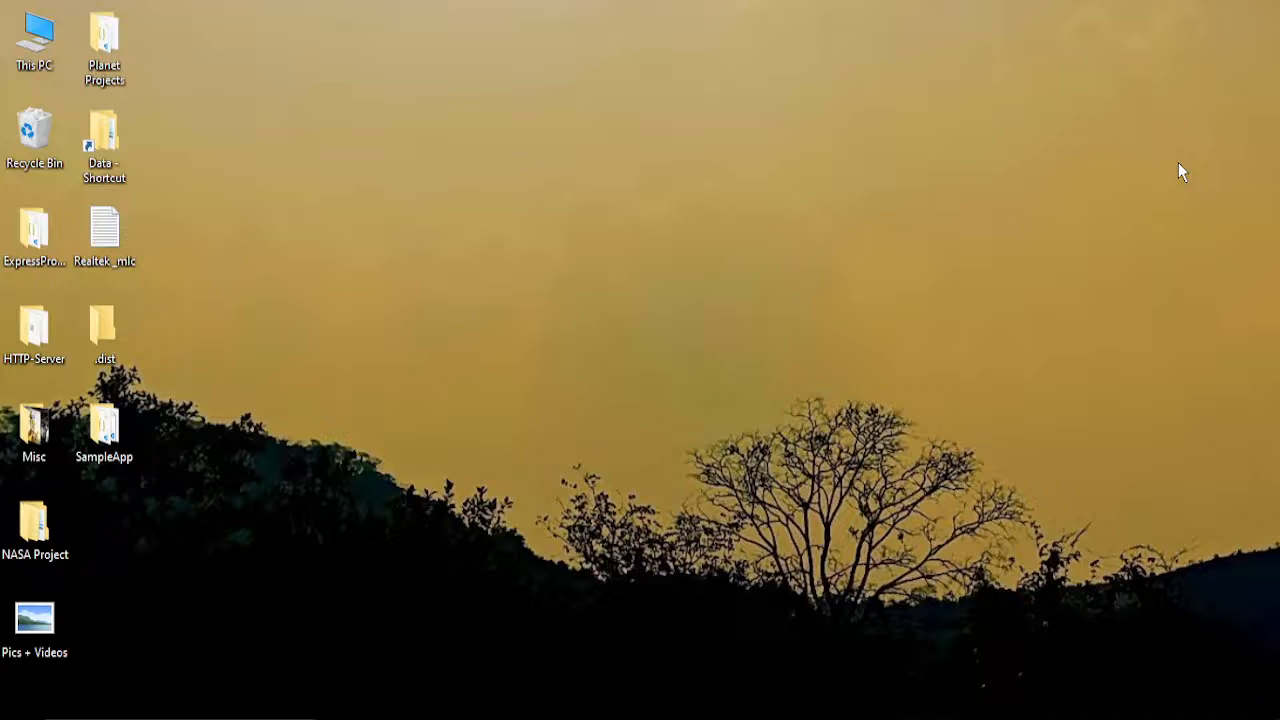
mouse_move(730, 716)
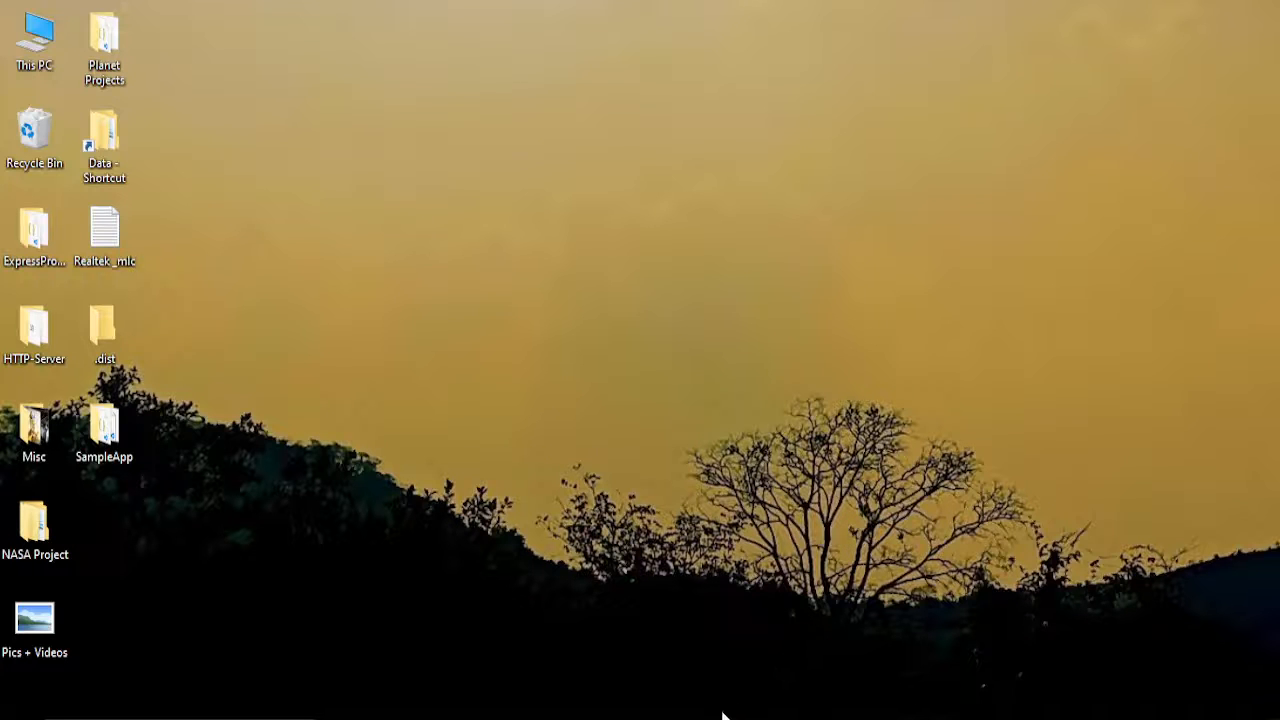